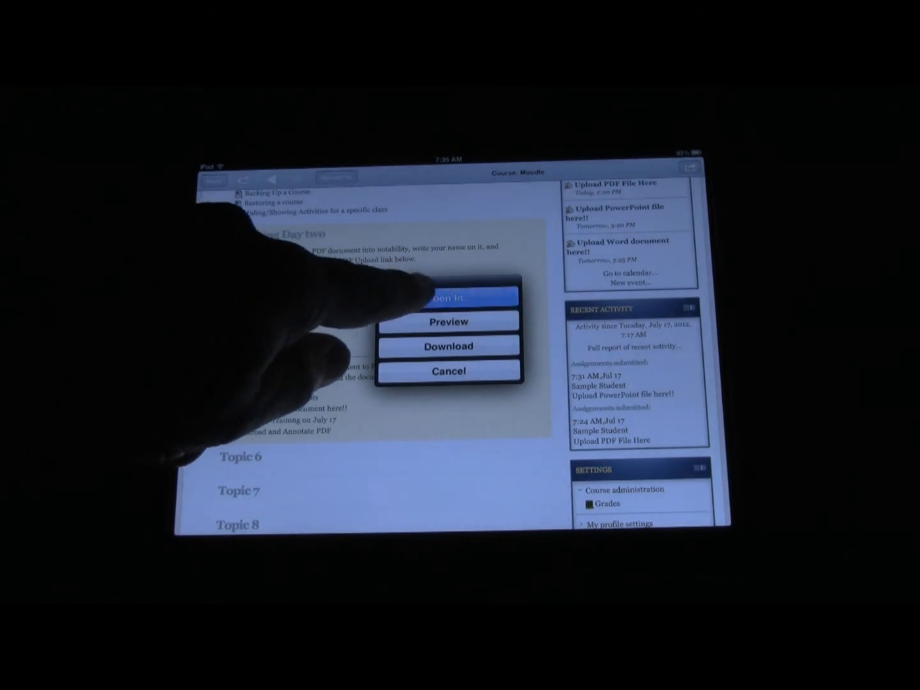
# Send the Analogies PDF from the course page to Notability via Open In.
pyautogui.click(449, 298)
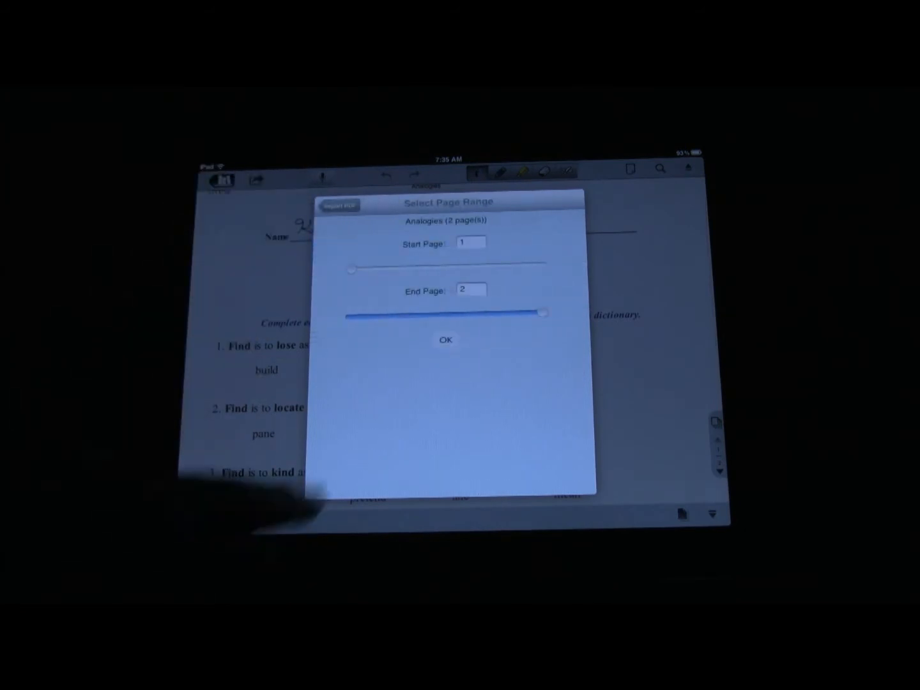
pyautogui.click(445, 340)
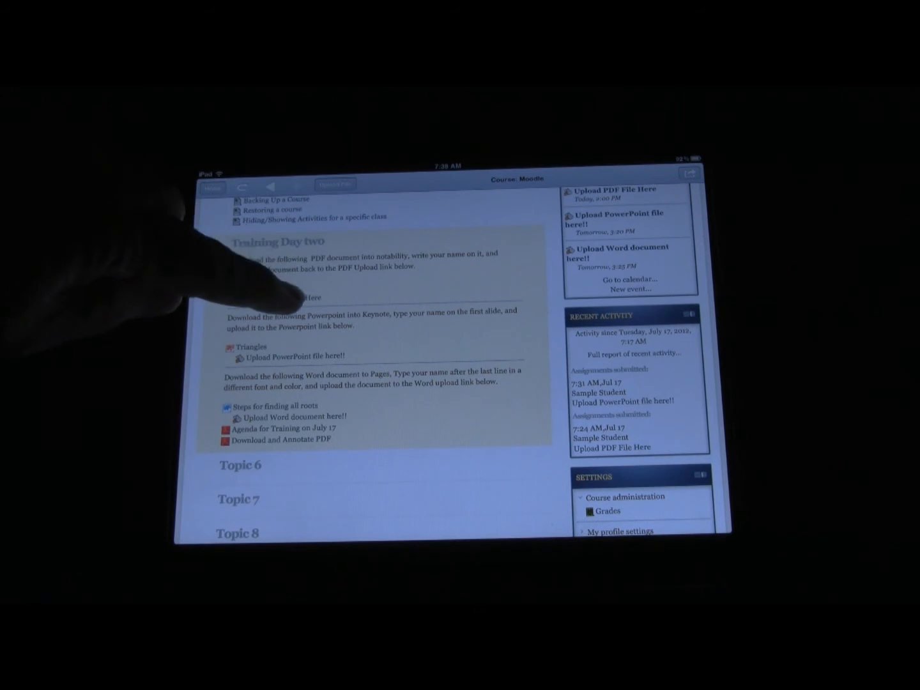
# Open the 'Upload PDF File Here!!' assignment and start a file upload.
pyautogui.click(300, 297)
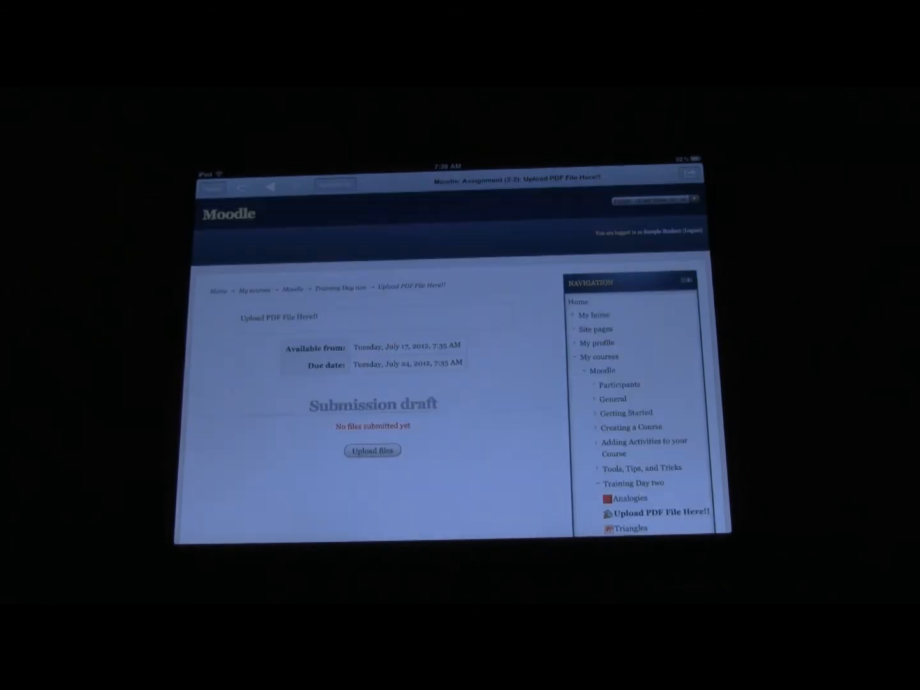
pyautogui.moveTo(243, 492)
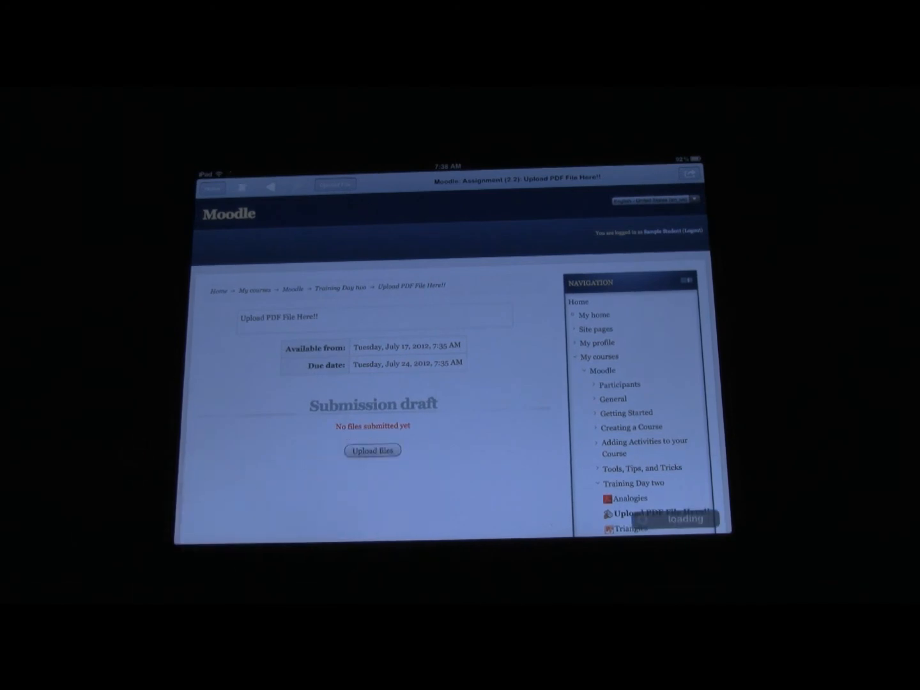
pyautogui.click(373, 450)
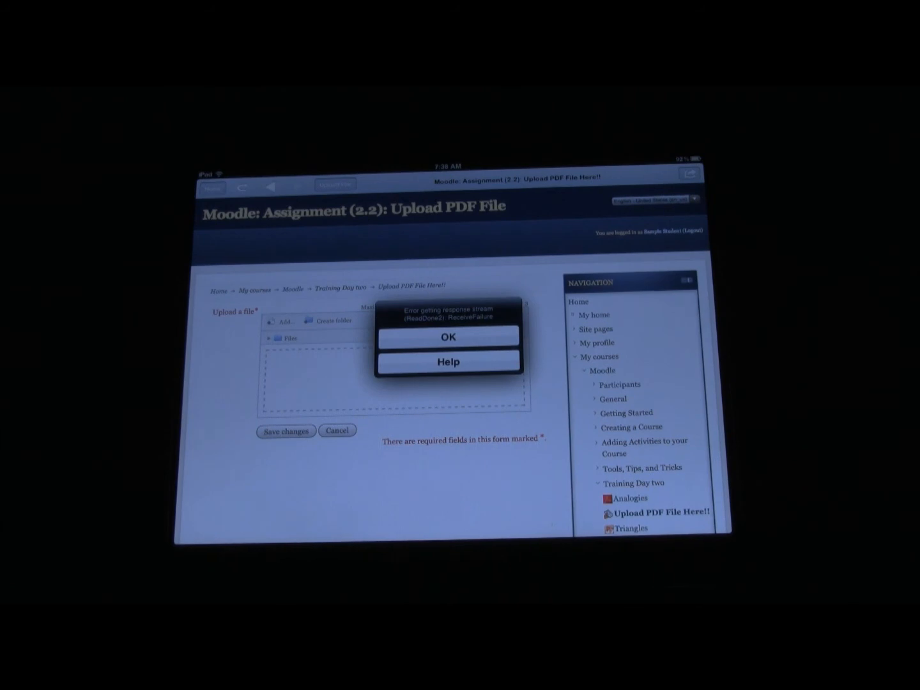
# Dismiss the 'Error getting response stream' alert and add a file in the picker.
pyautogui.click(448, 337)
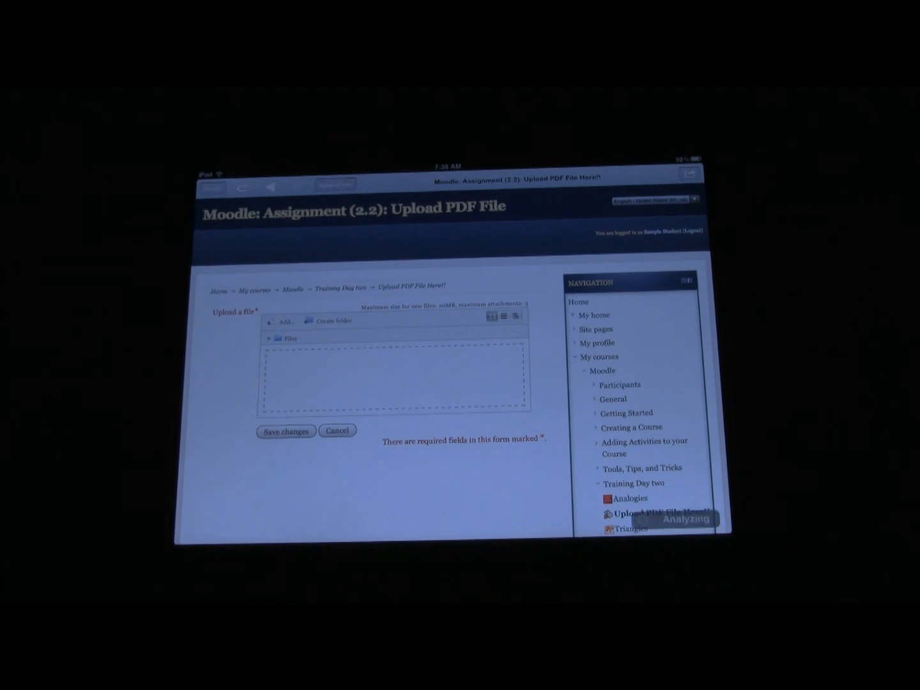
pyautogui.click(285, 322)
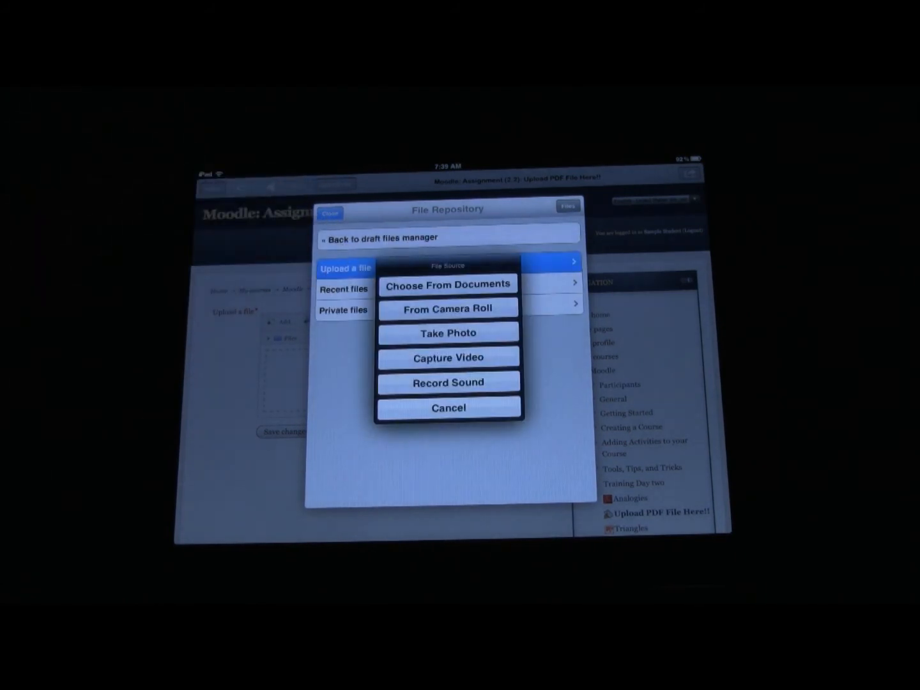
# Select Analogies (2).pdf from the Inbox folder in Documents.
pyautogui.click(448, 283)
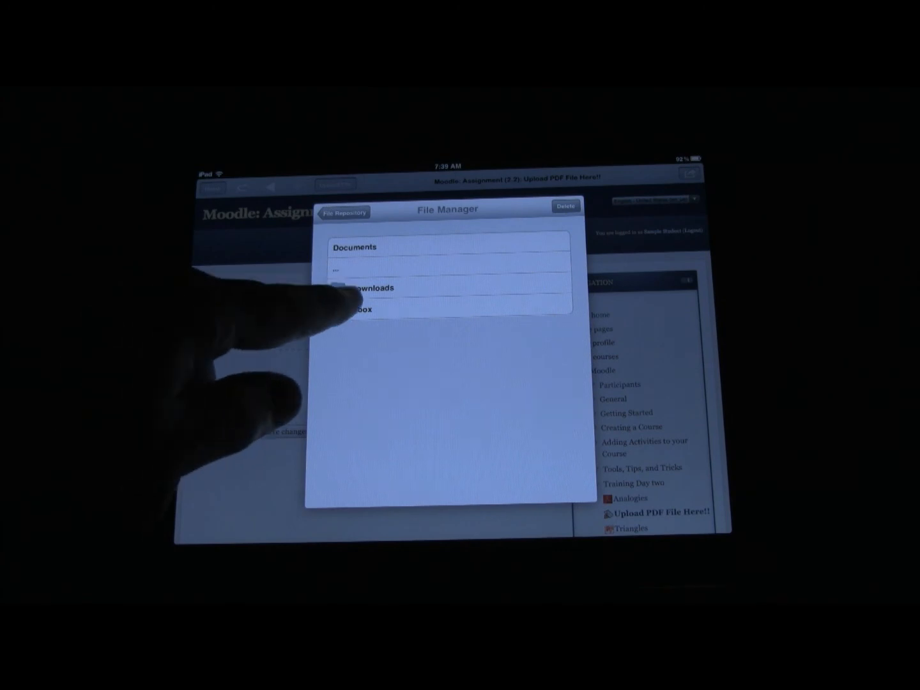
pyautogui.click(361, 309)
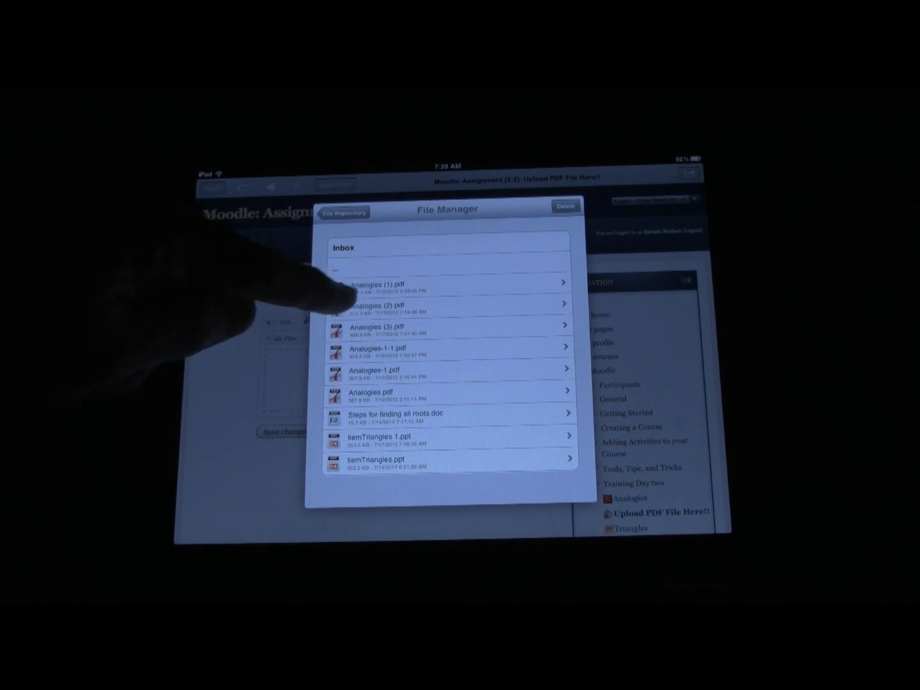
pyautogui.click(447, 311)
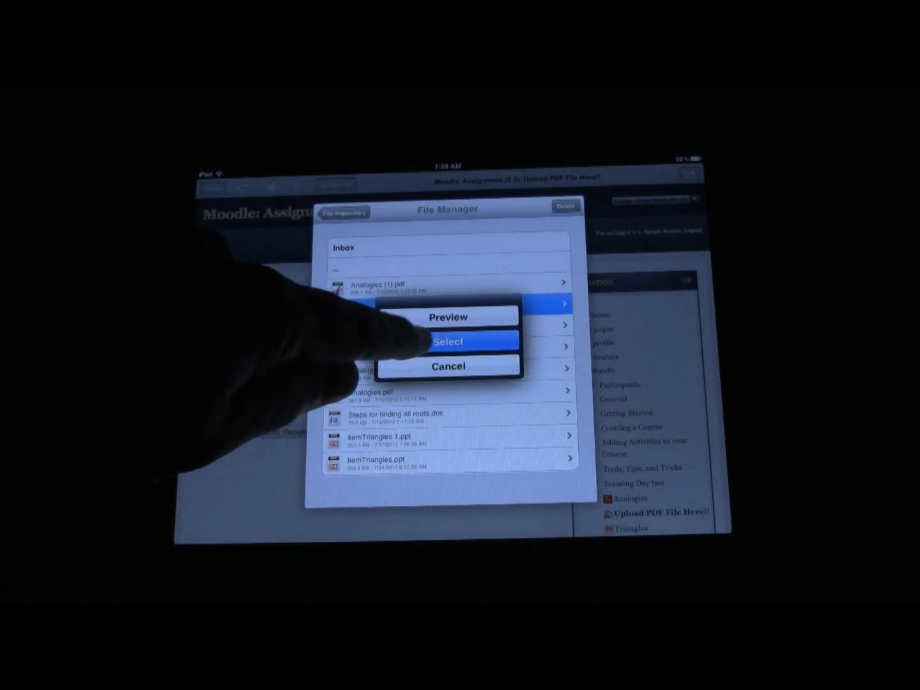
pyautogui.click(448, 342)
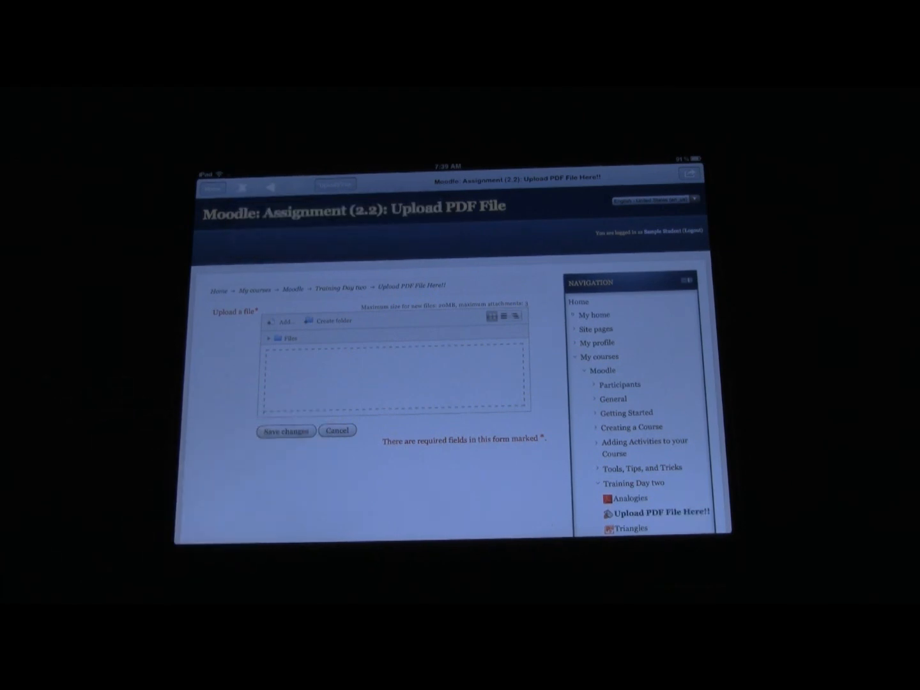
# Save the upload and confirm Analogies (2).pdf appears in the Submission draft.
pyautogui.click(286, 431)
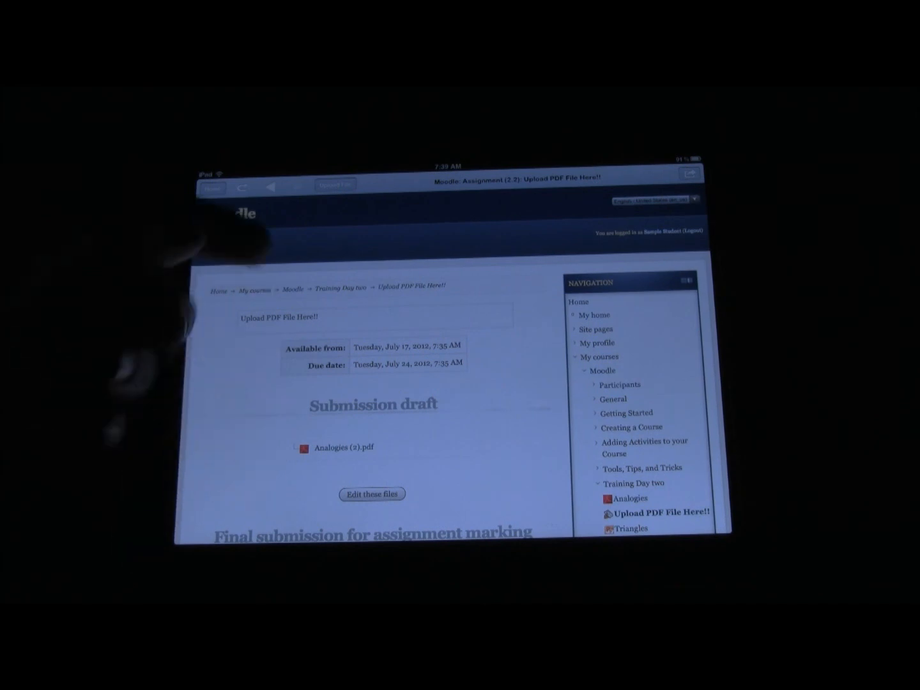
pyautogui.scroll(-3)
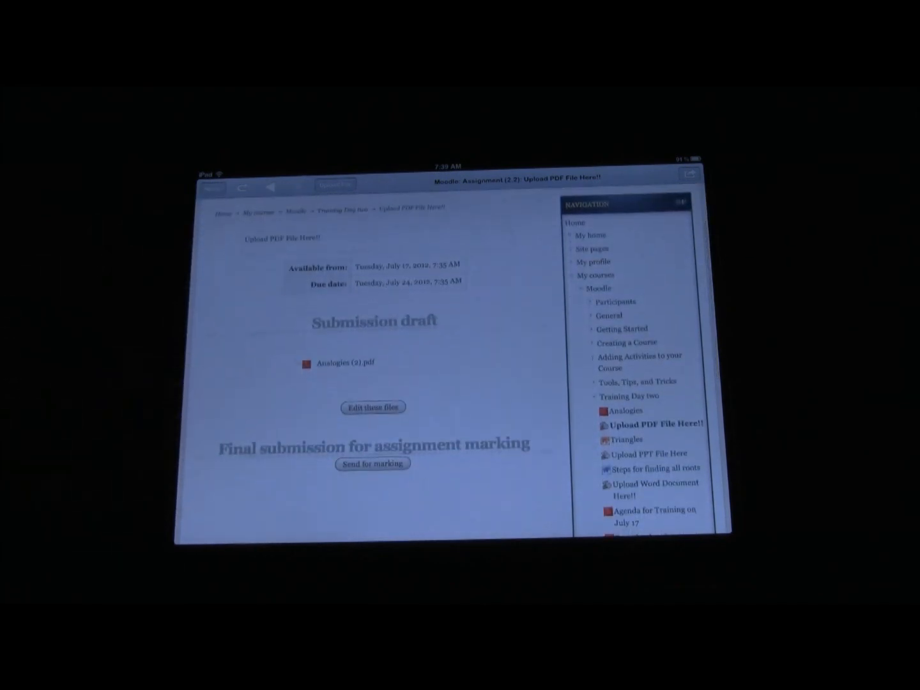